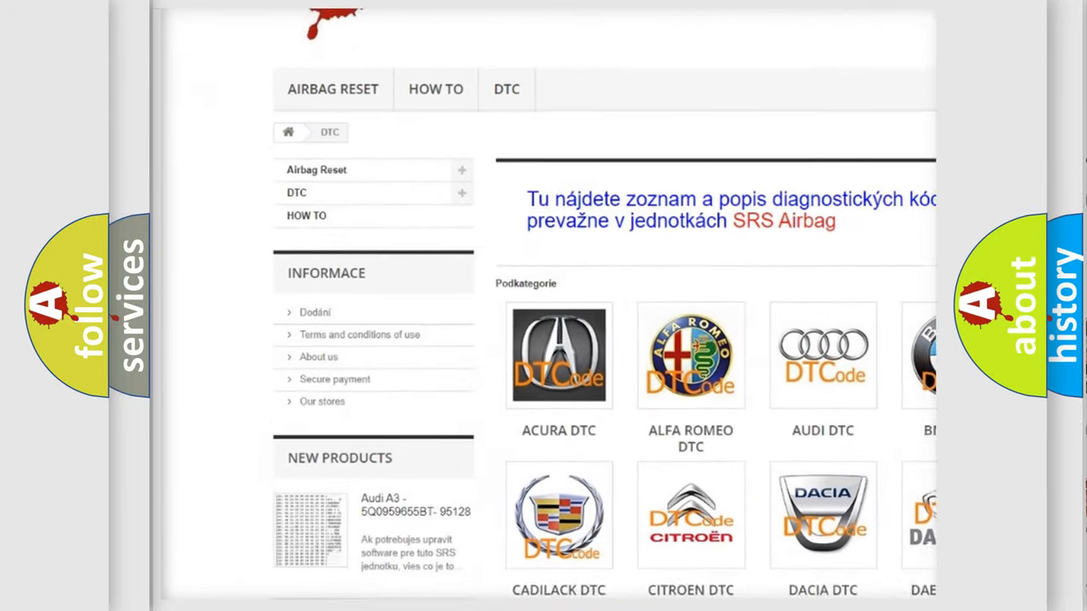
{"action": "scroll", "scroll_direction": "down", "scroll_amount": 3}
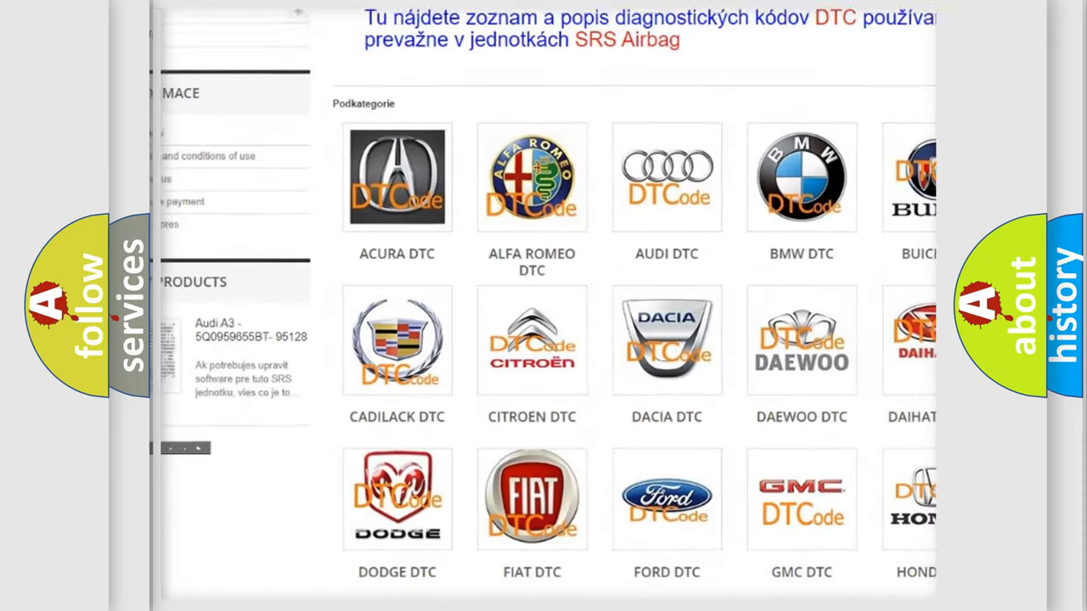
{"action": "scroll", "scroll_direction": "down", "scroll_amount": 3}
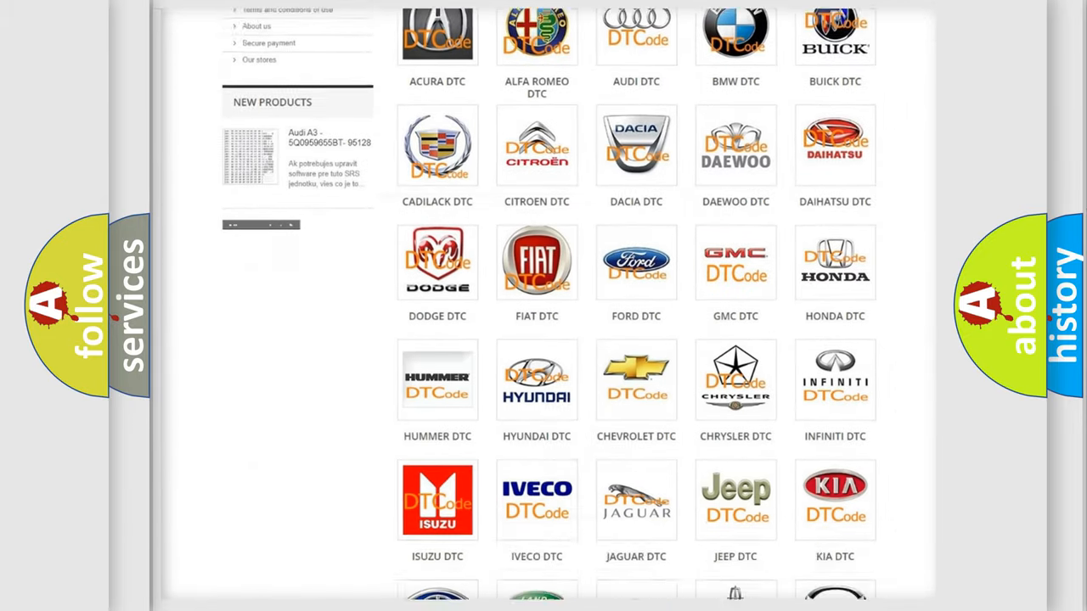
{"action": "scroll", "scroll_direction": "down", "scroll_amount": 3}
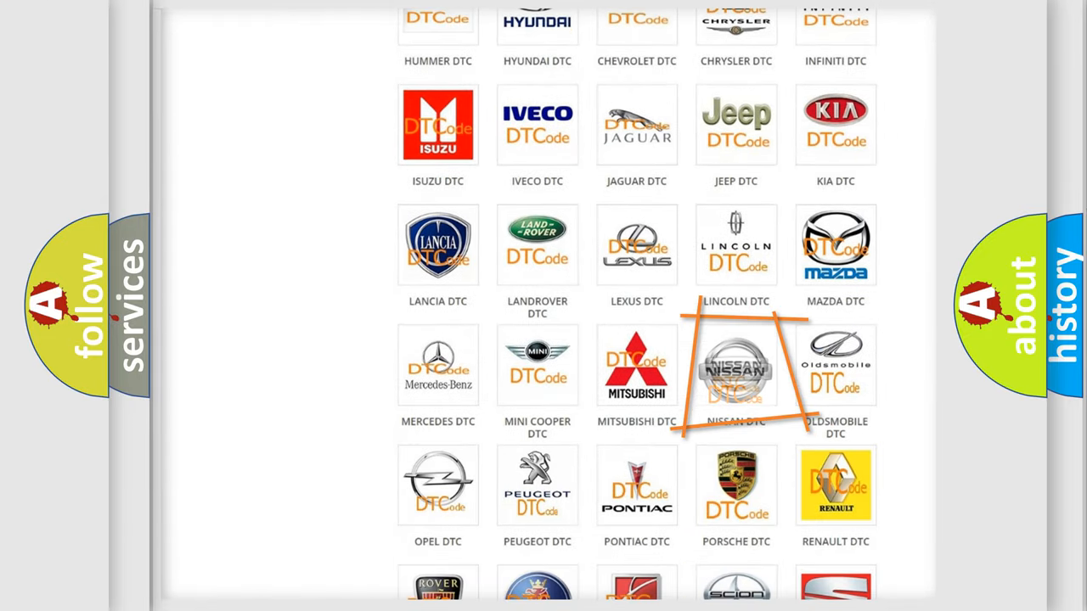